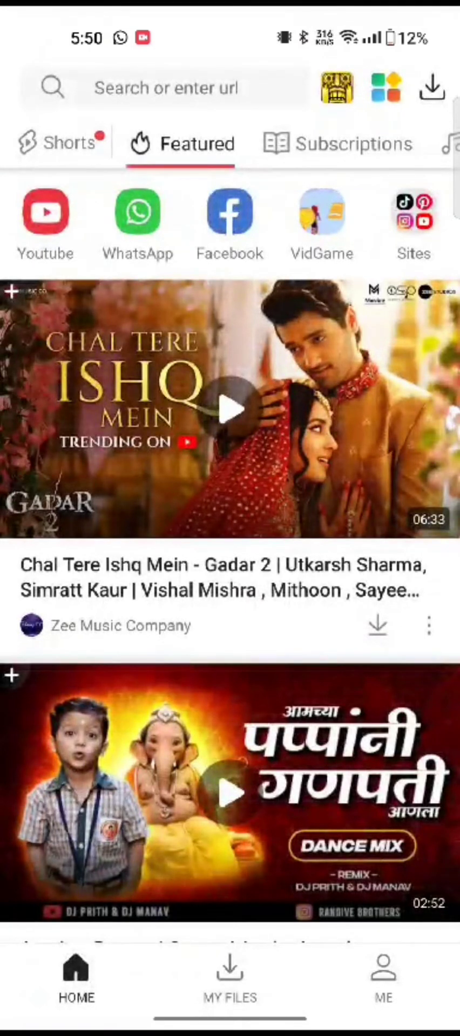
# Go to the ME account page to reach the watch history.
pyautogui.scroll(-3)
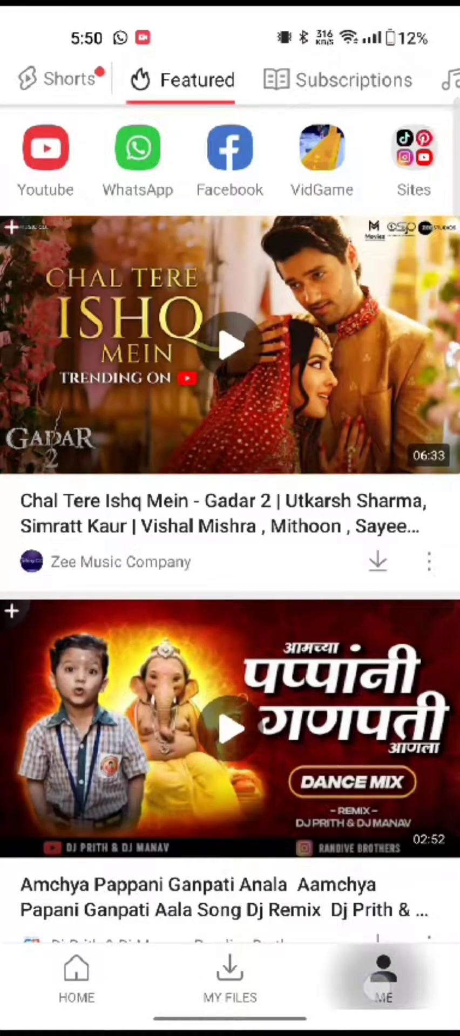
pyautogui.click(383, 977)
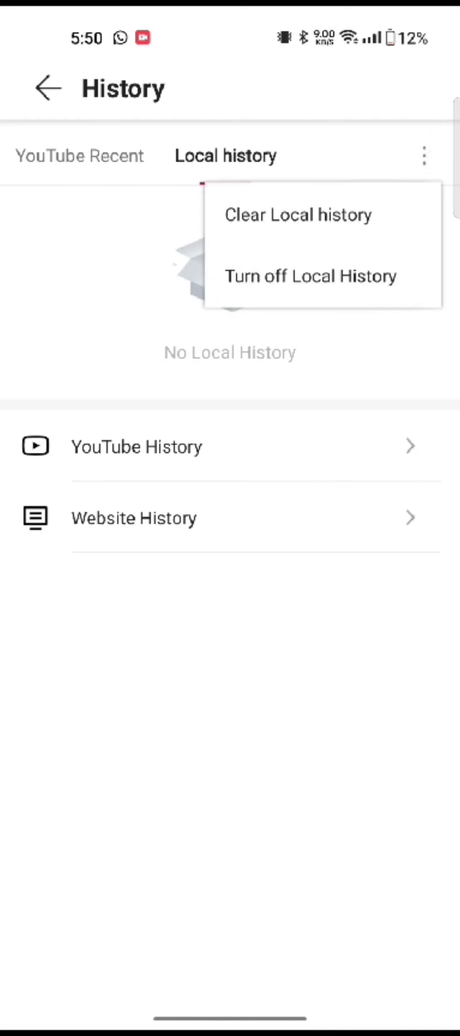
# Back out of History to the ME page, then return to the HOME feed.
pyautogui.click(48, 87)
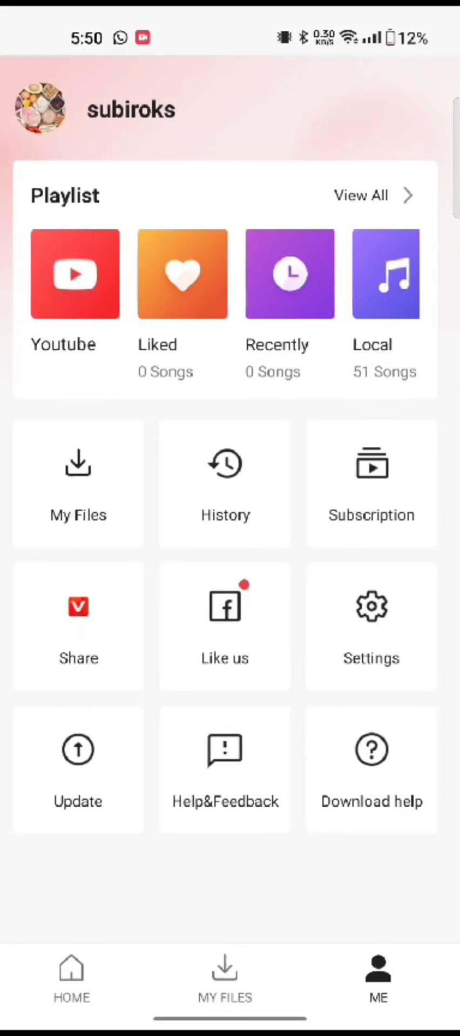
pyautogui.click(71, 982)
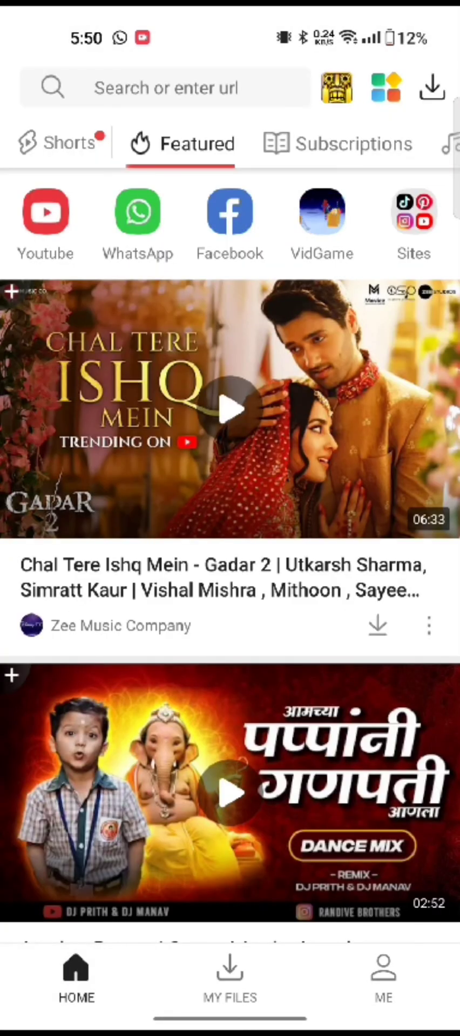